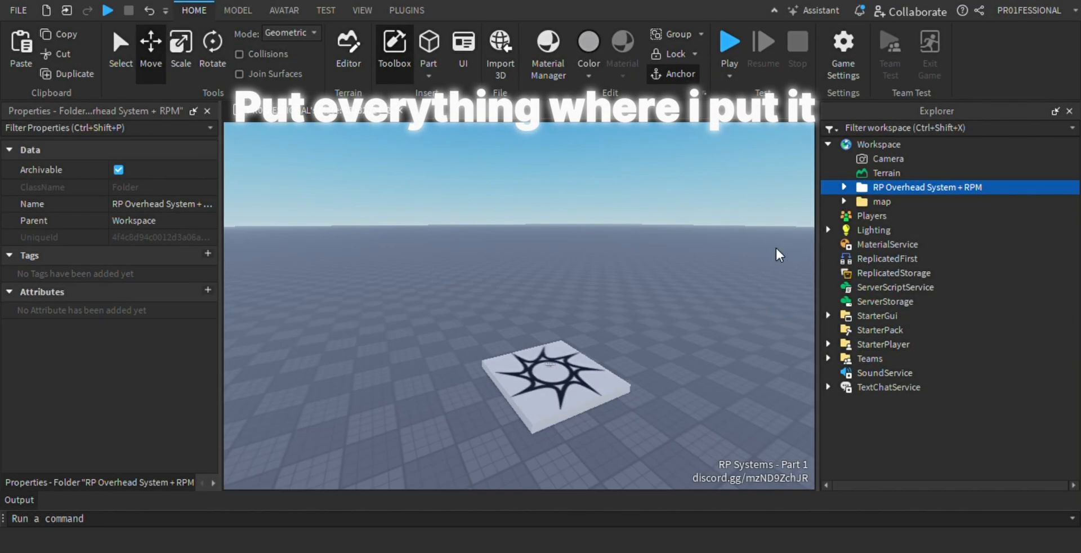
Move RoleplayMessageRemote into ReplicatedStorage and open the Abovead System script
left_click(844, 187)
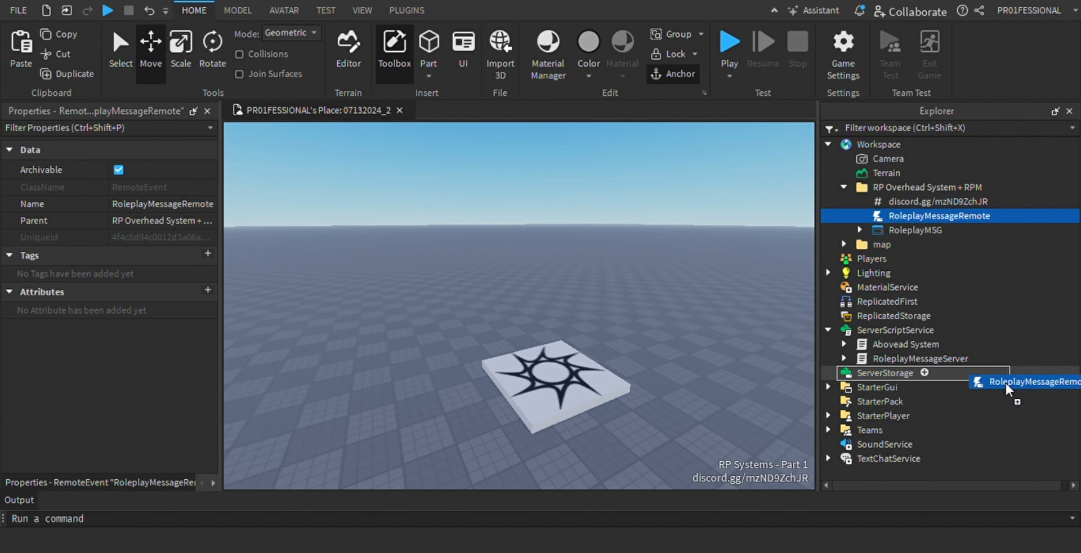
left_click_drag(1007, 381, 892, 301)
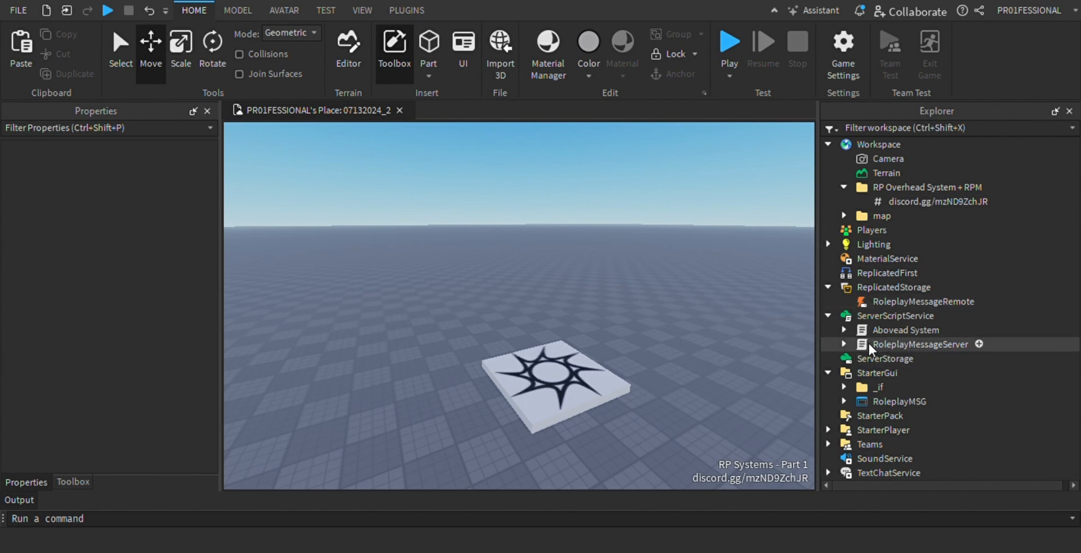
double_click(905, 330)
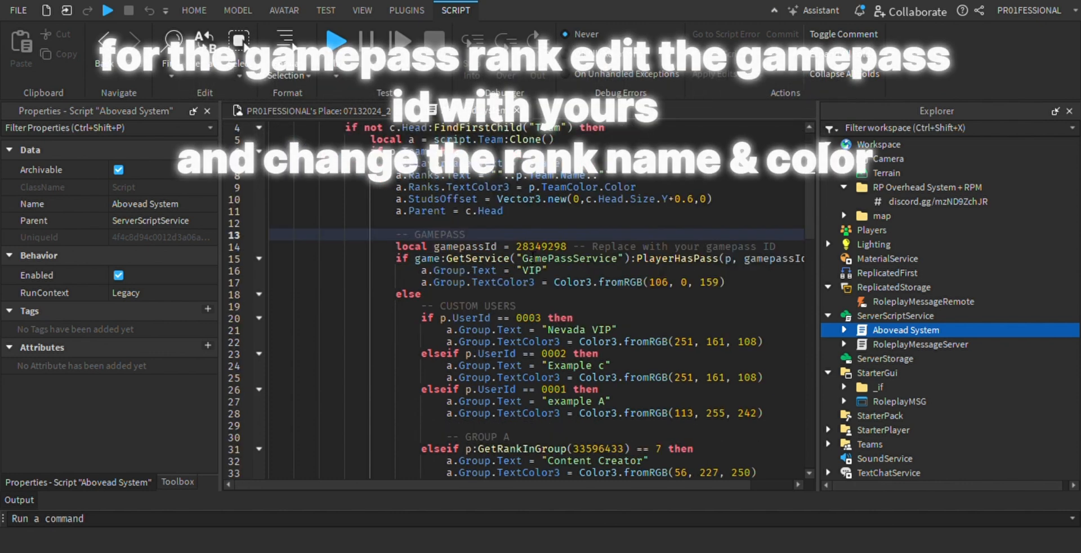
Add a '--user id' comment after the first custom-user check and select the group ID
double_click(540, 246)
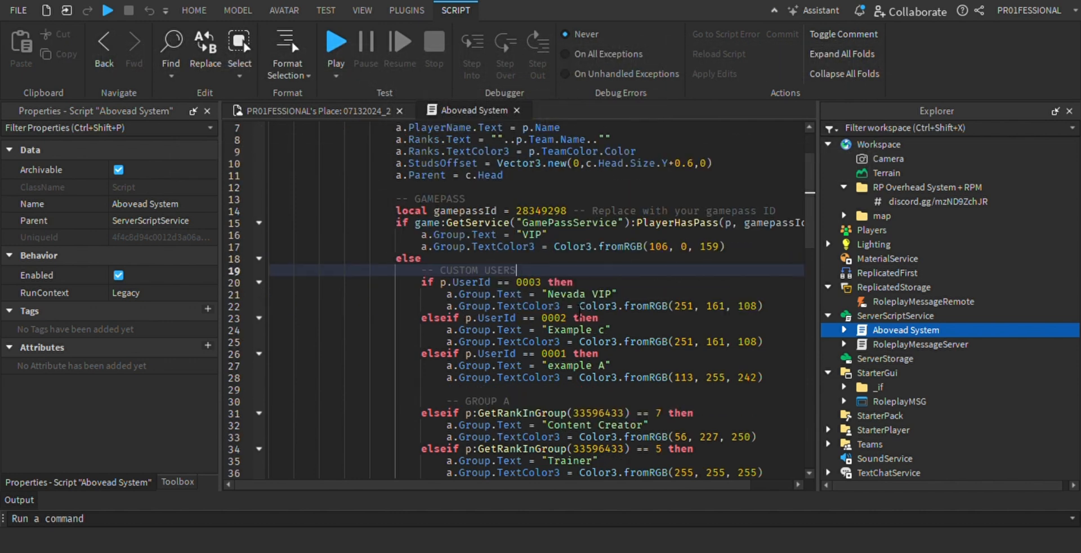
double_click(527, 282)
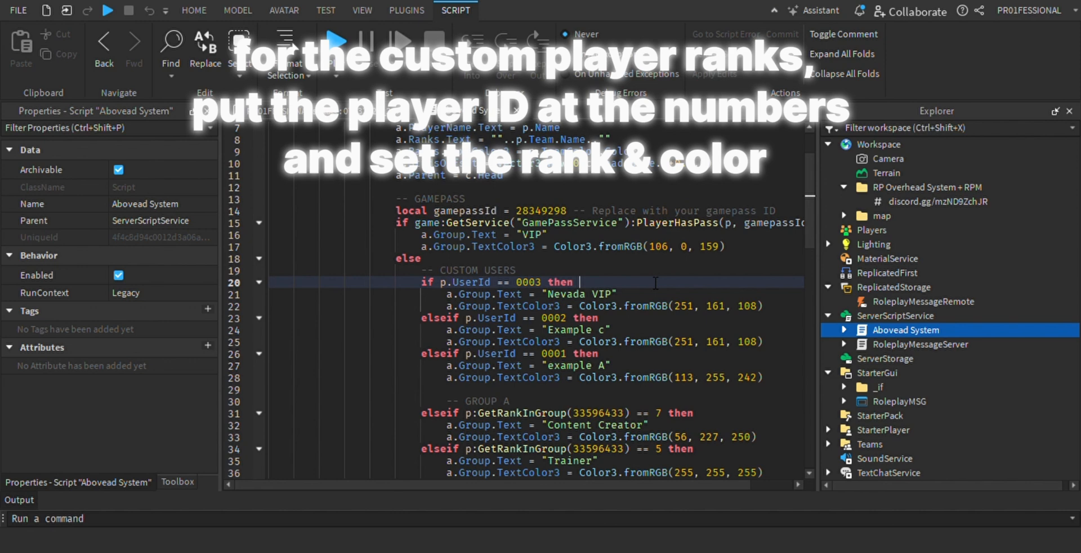
type("--user id")
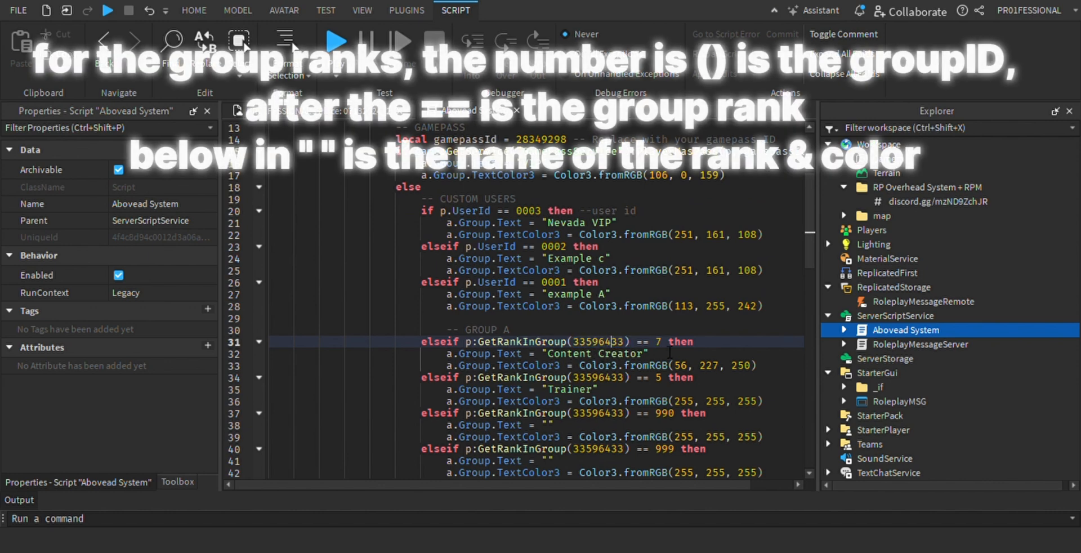
double_click(658, 341)
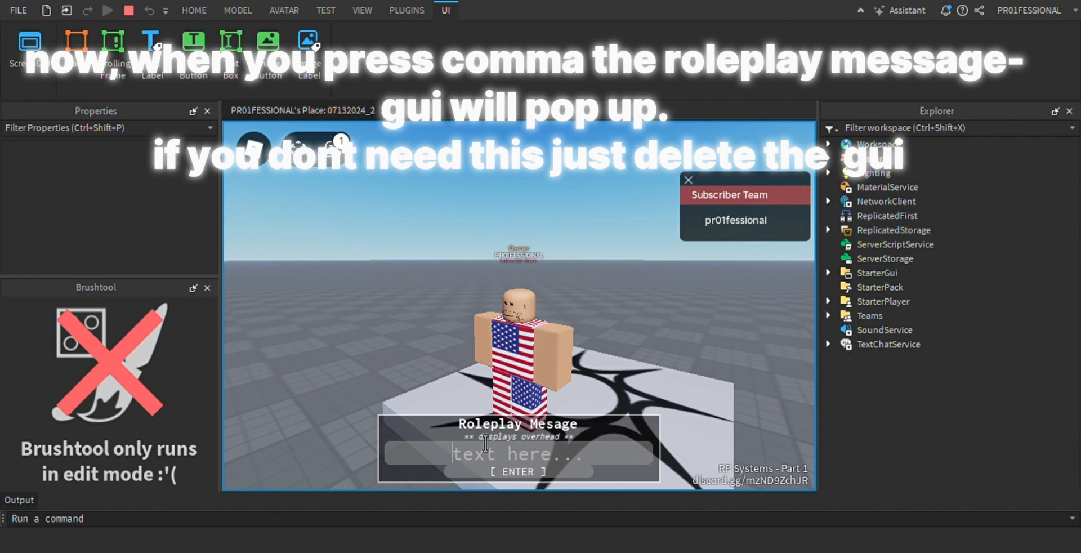
Post the roleplay message 'testing' during playtest
type("testing")
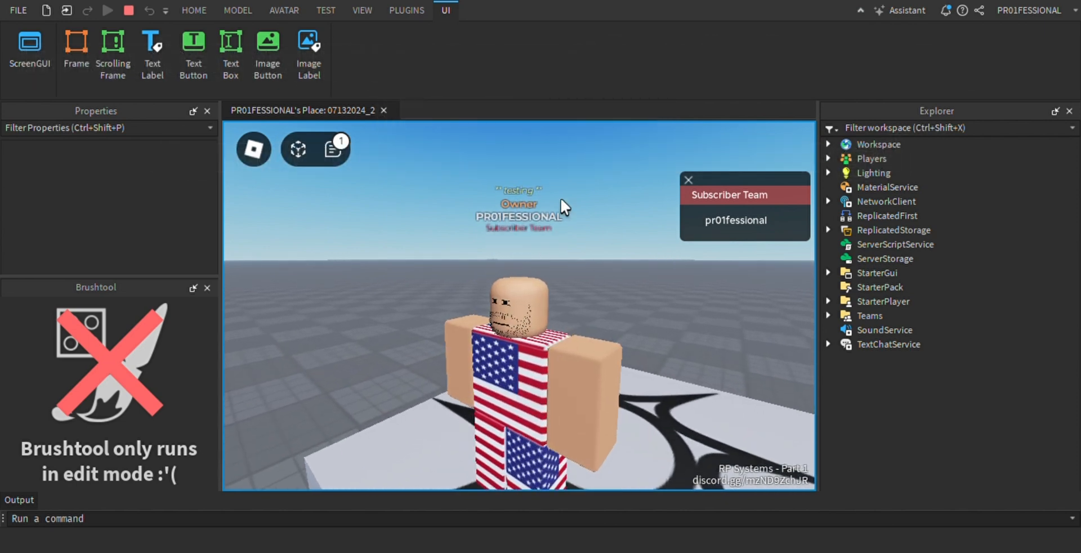
mouse_move(520, 245)
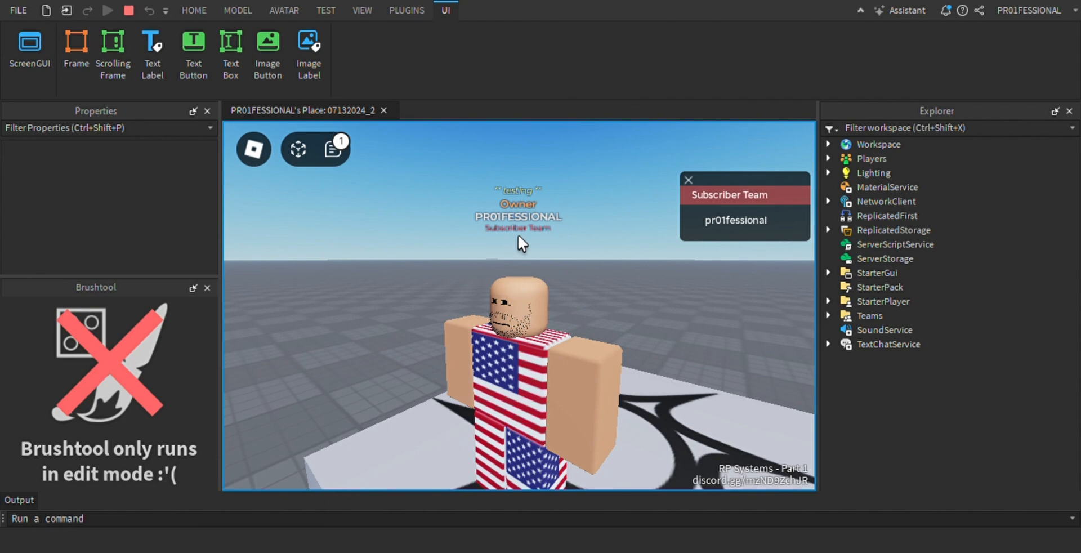